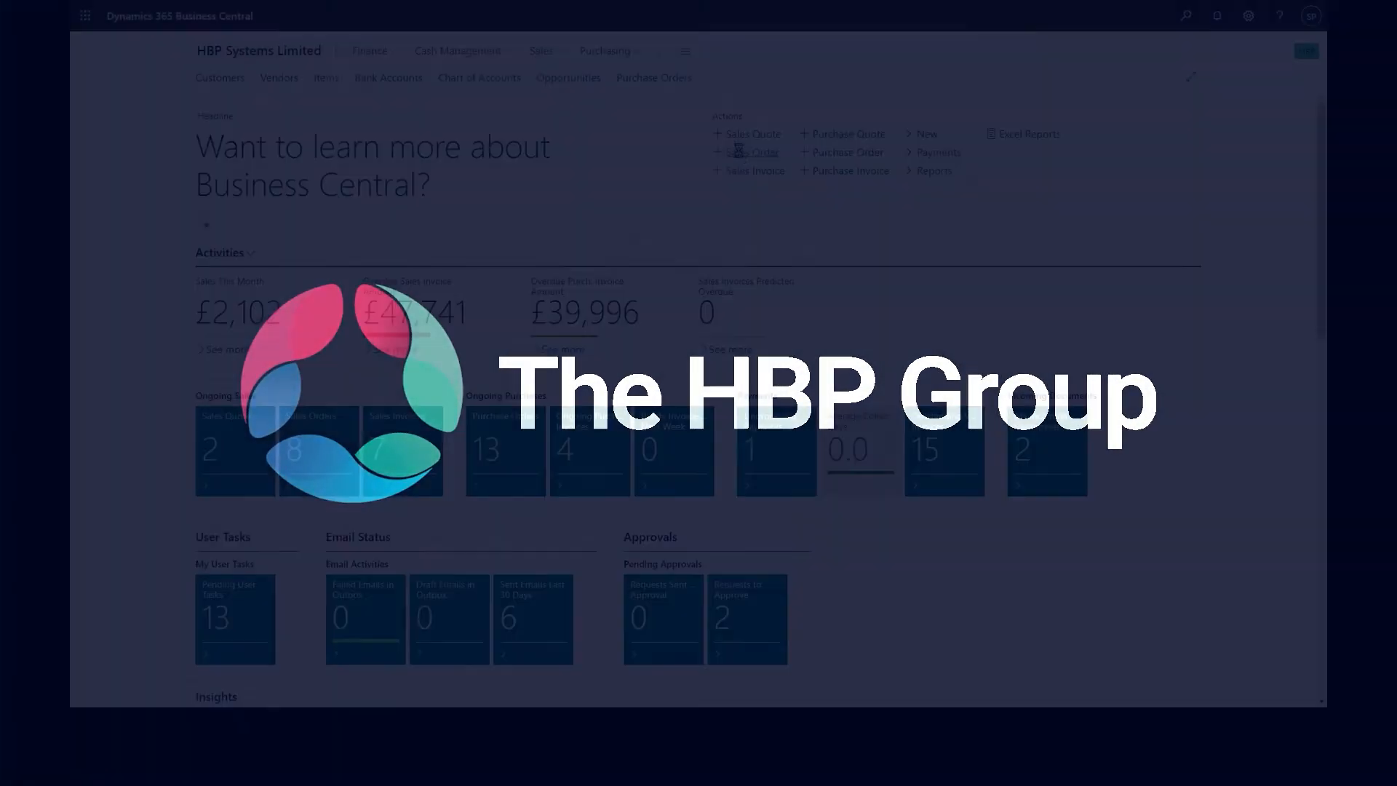
Start a new sales order with Trey Research as the customer.
click(751, 151)
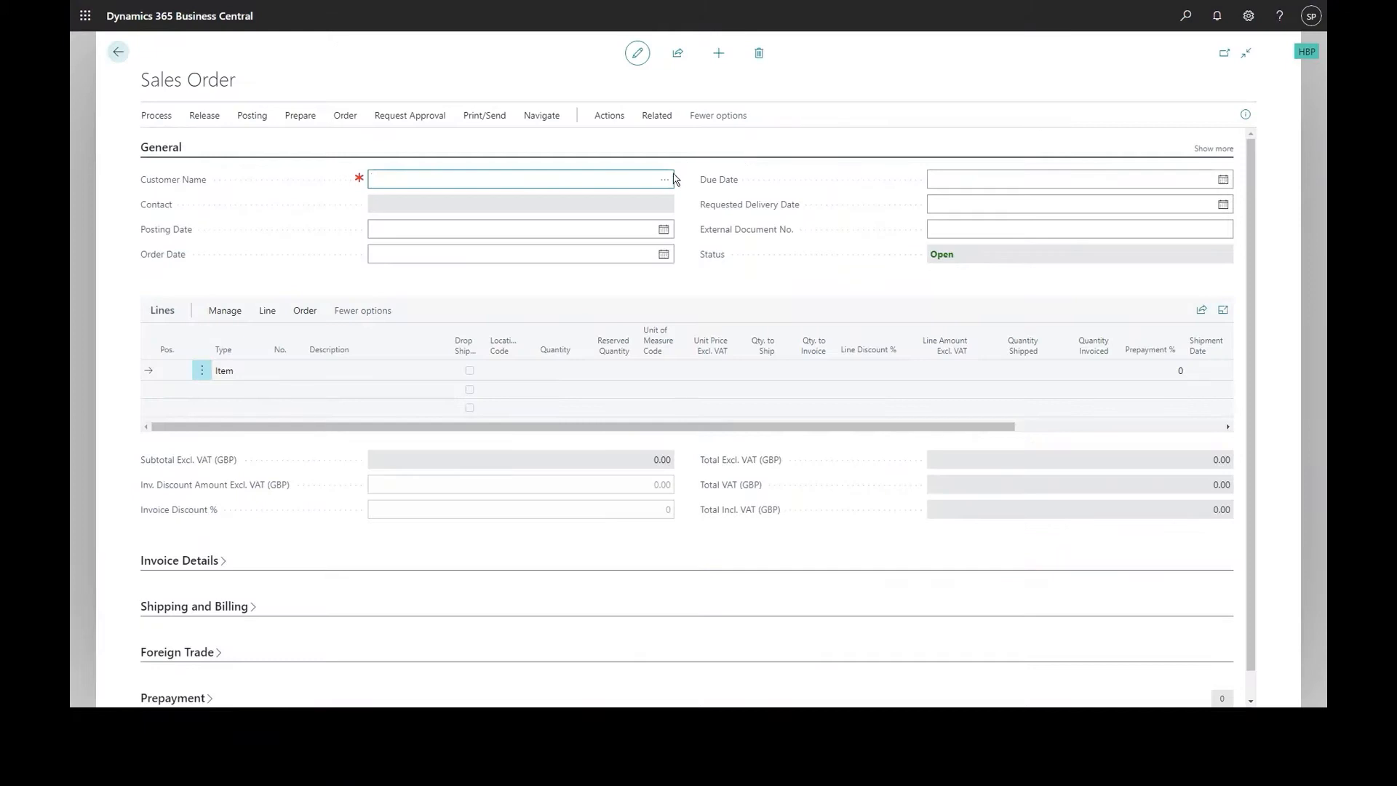
click(666, 179)
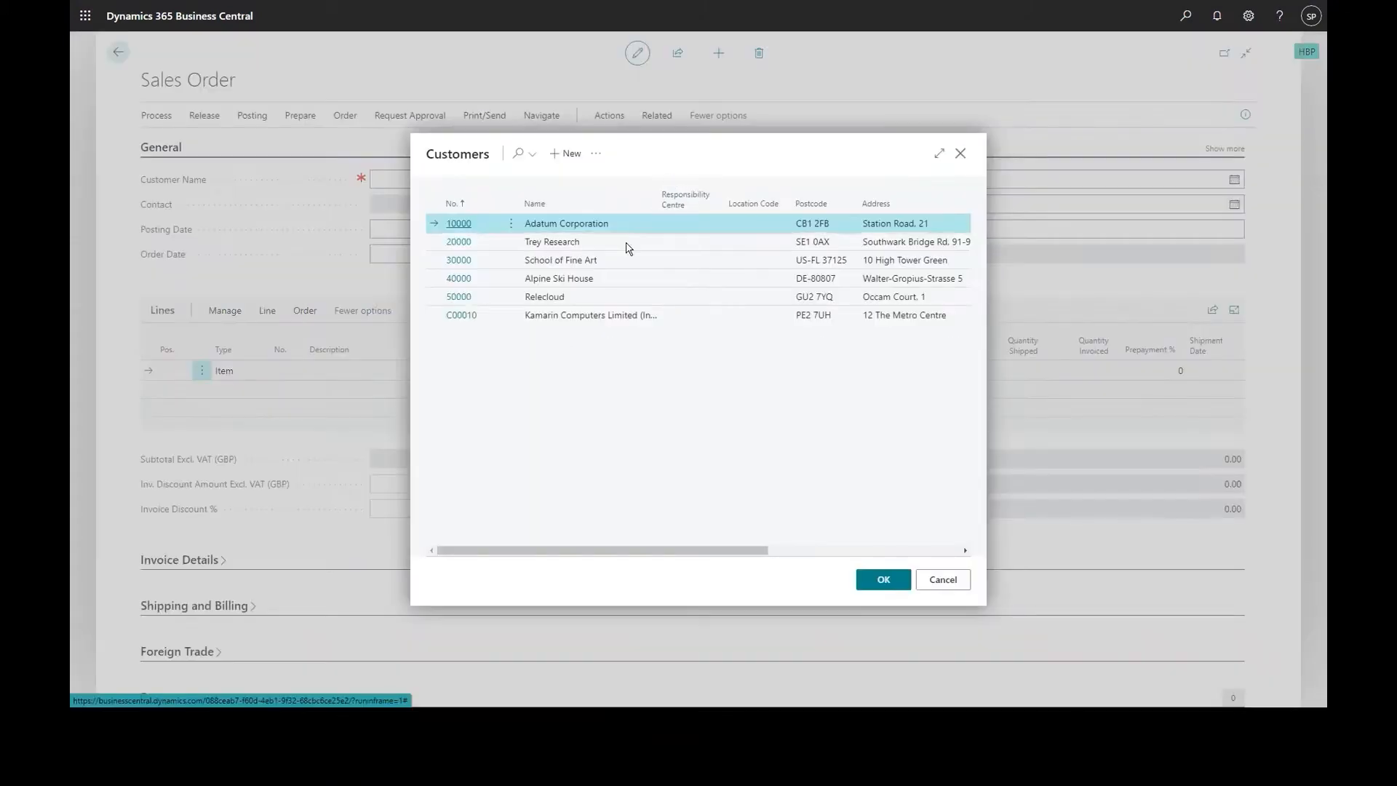
click(550, 242)
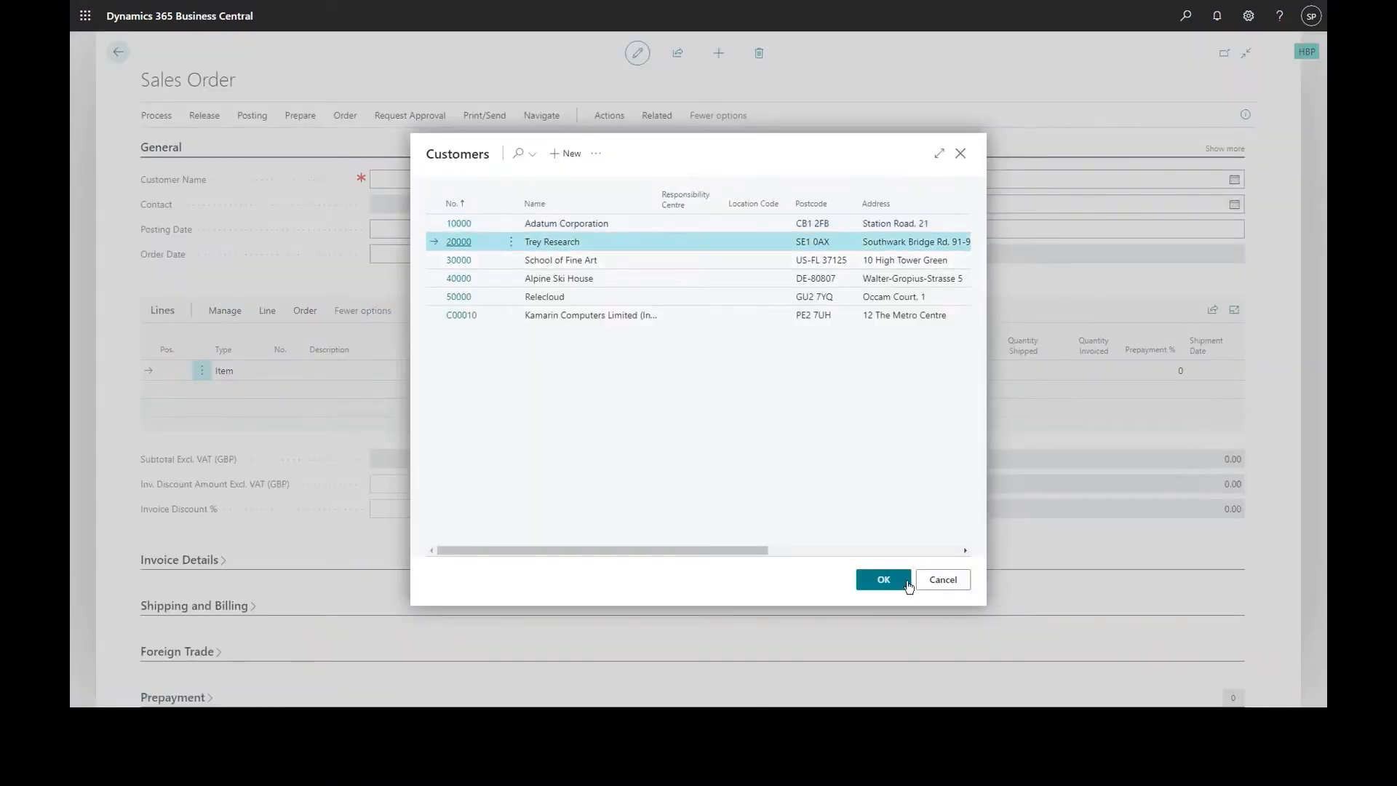
click(882, 580)
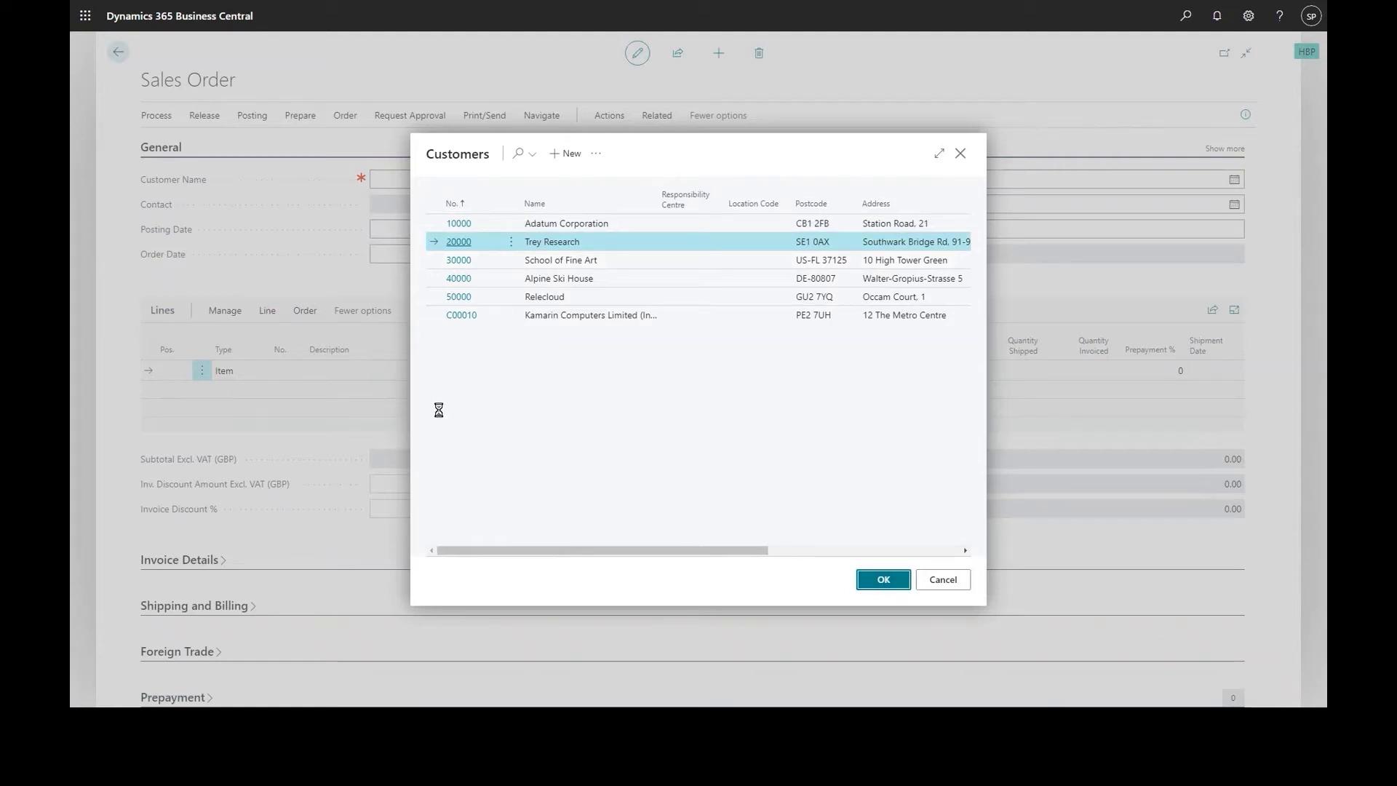
click(882, 580)
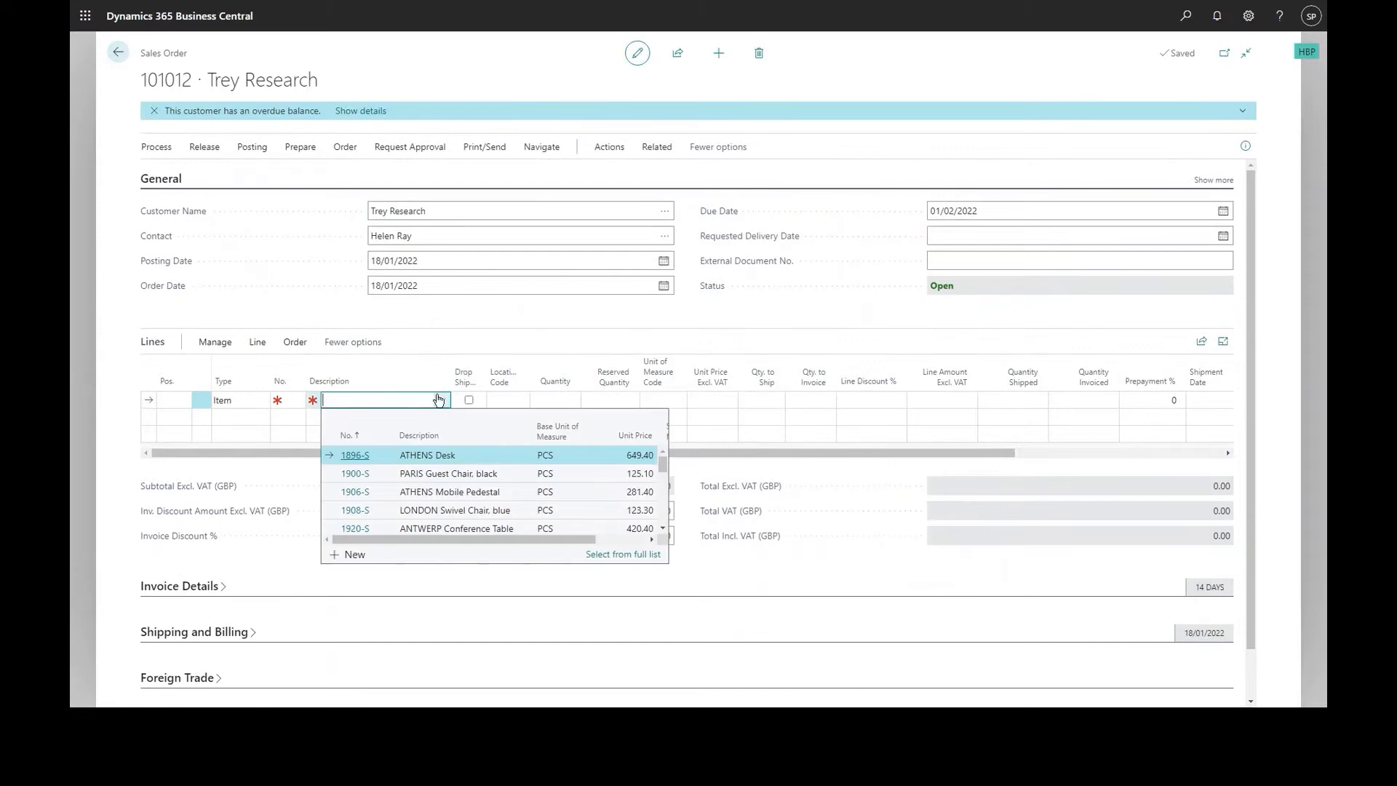
Add a line for 25 TOKYO Guest Chair, blue, totalling 3,127.50 excl. VAT.
text(tok)
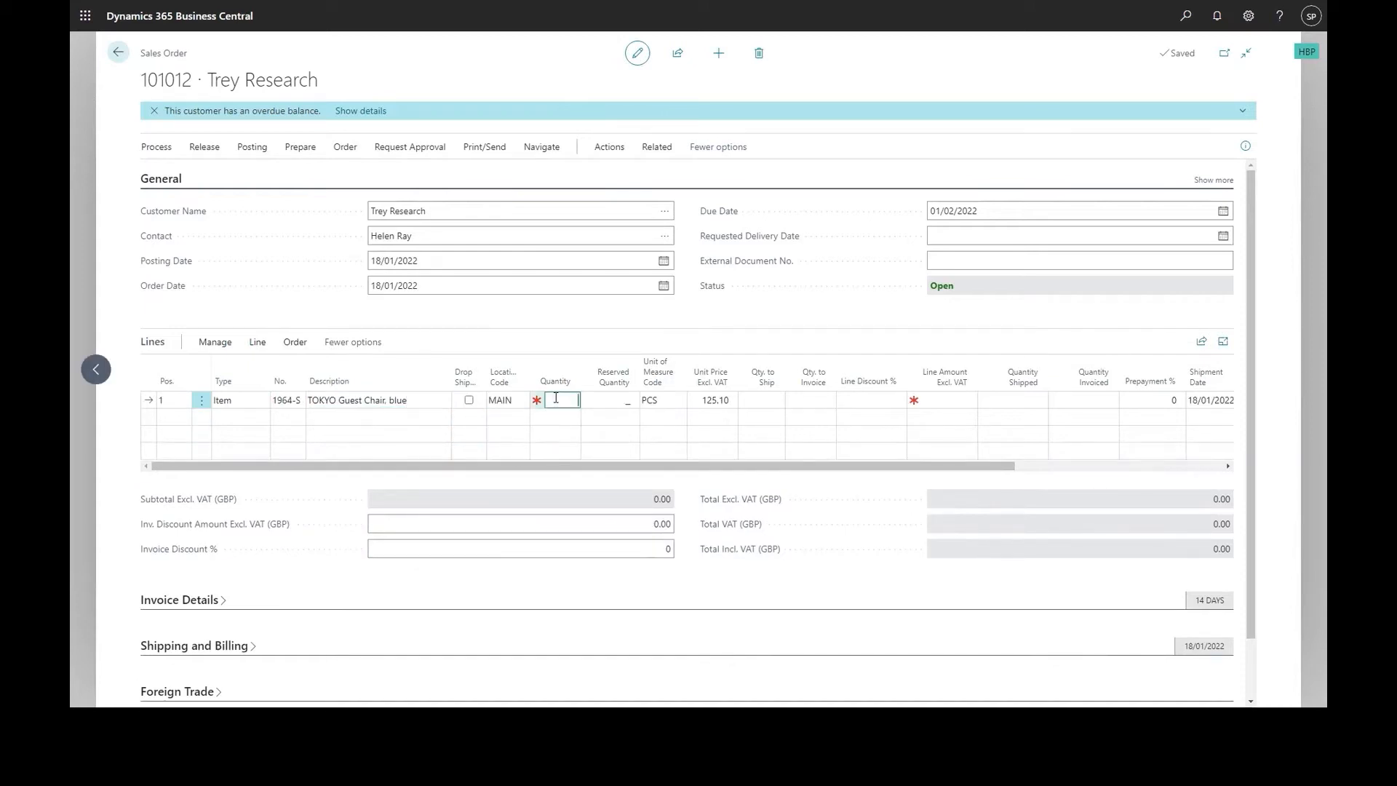
text(25)
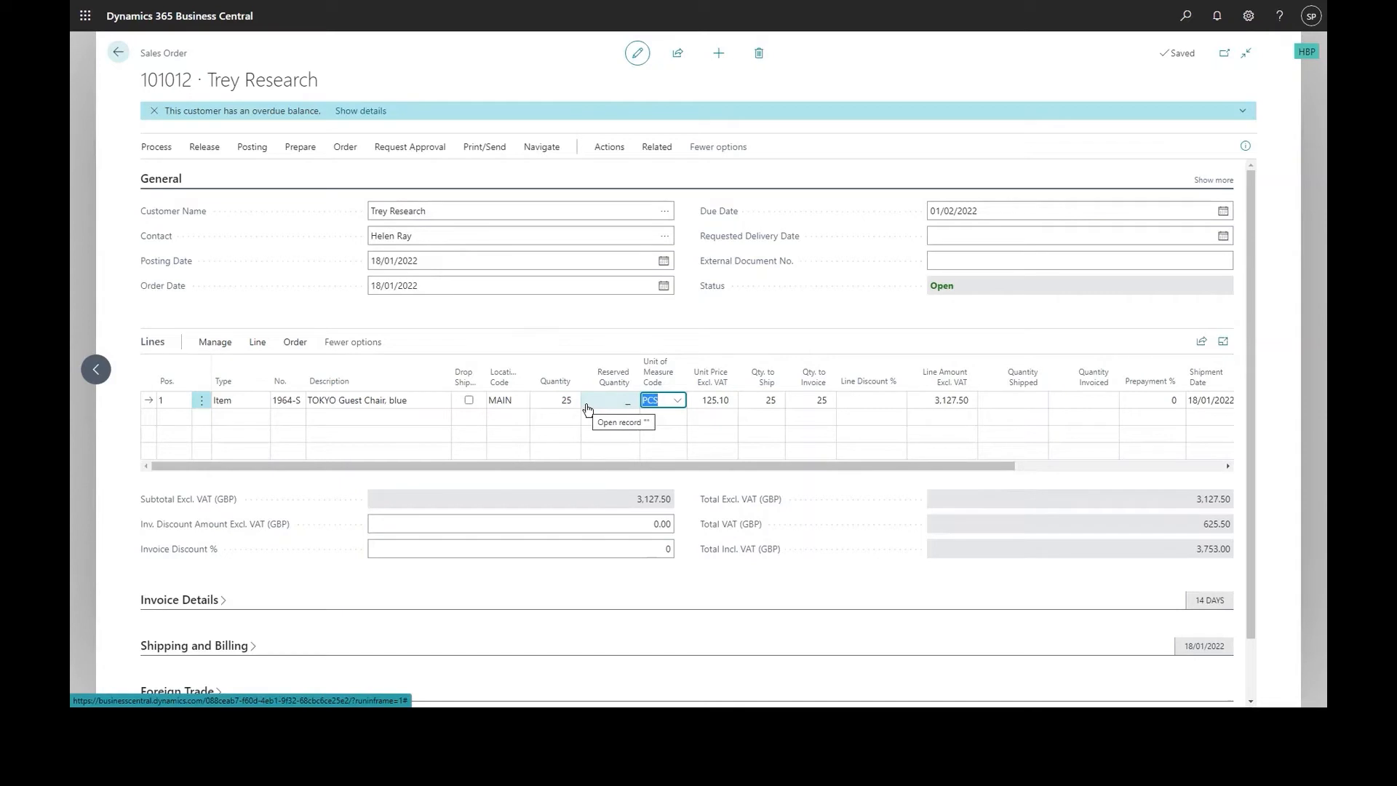
mouse_move(515, 397)
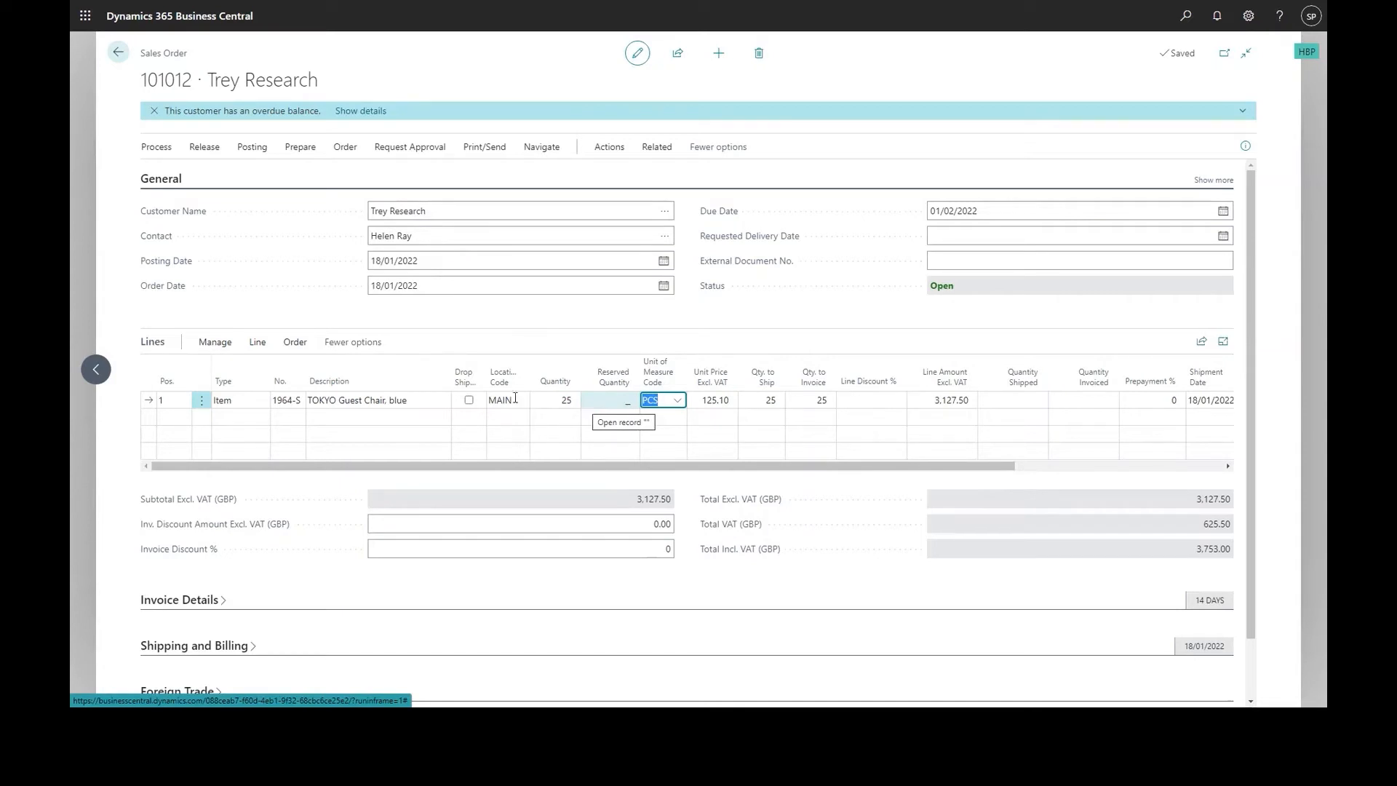
Bring up the Reserve page for the chair line via Line > Functions.
click(256, 341)
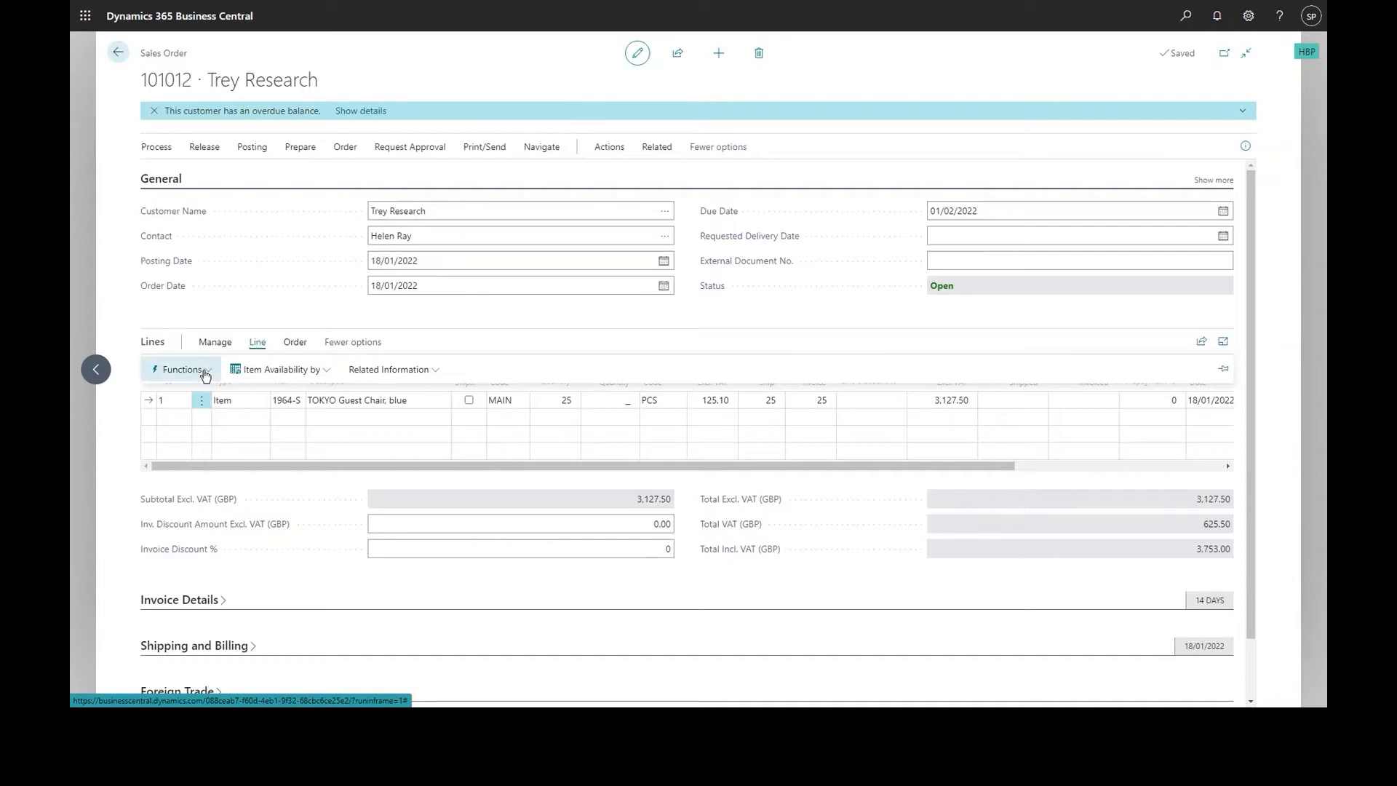
click(181, 368)
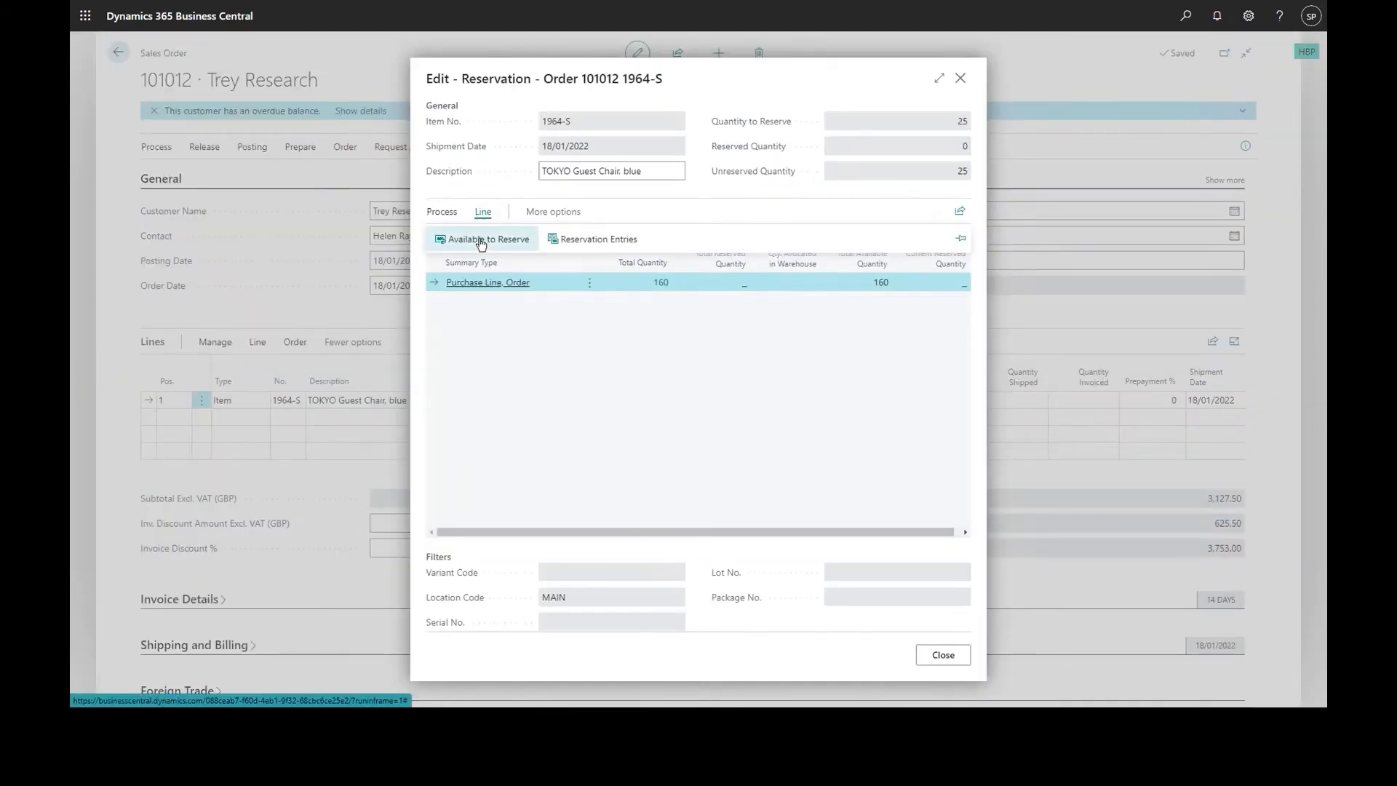
Reserve the 25 chairs against the purchase order 106014 line from Available to Reserve.
click(488, 237)
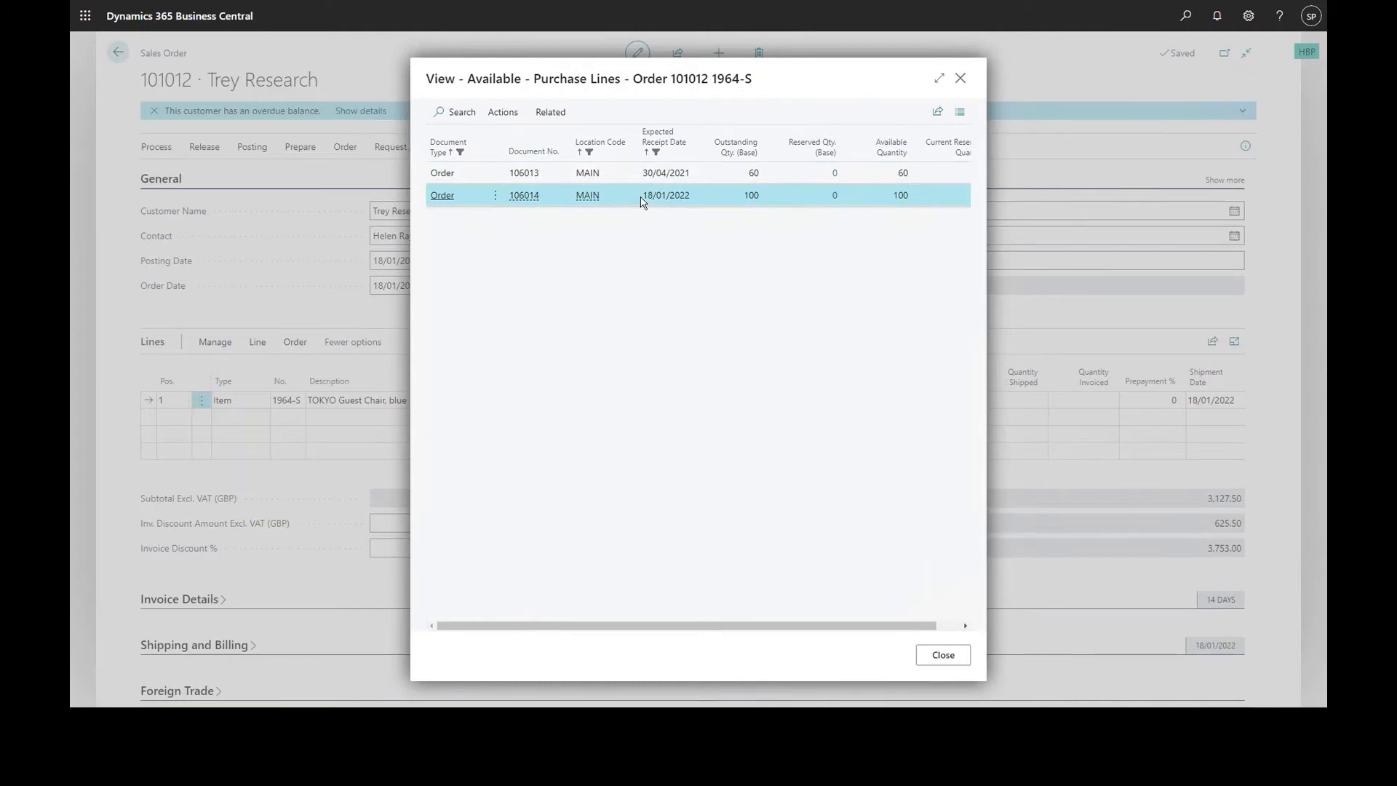
click(502, 113)
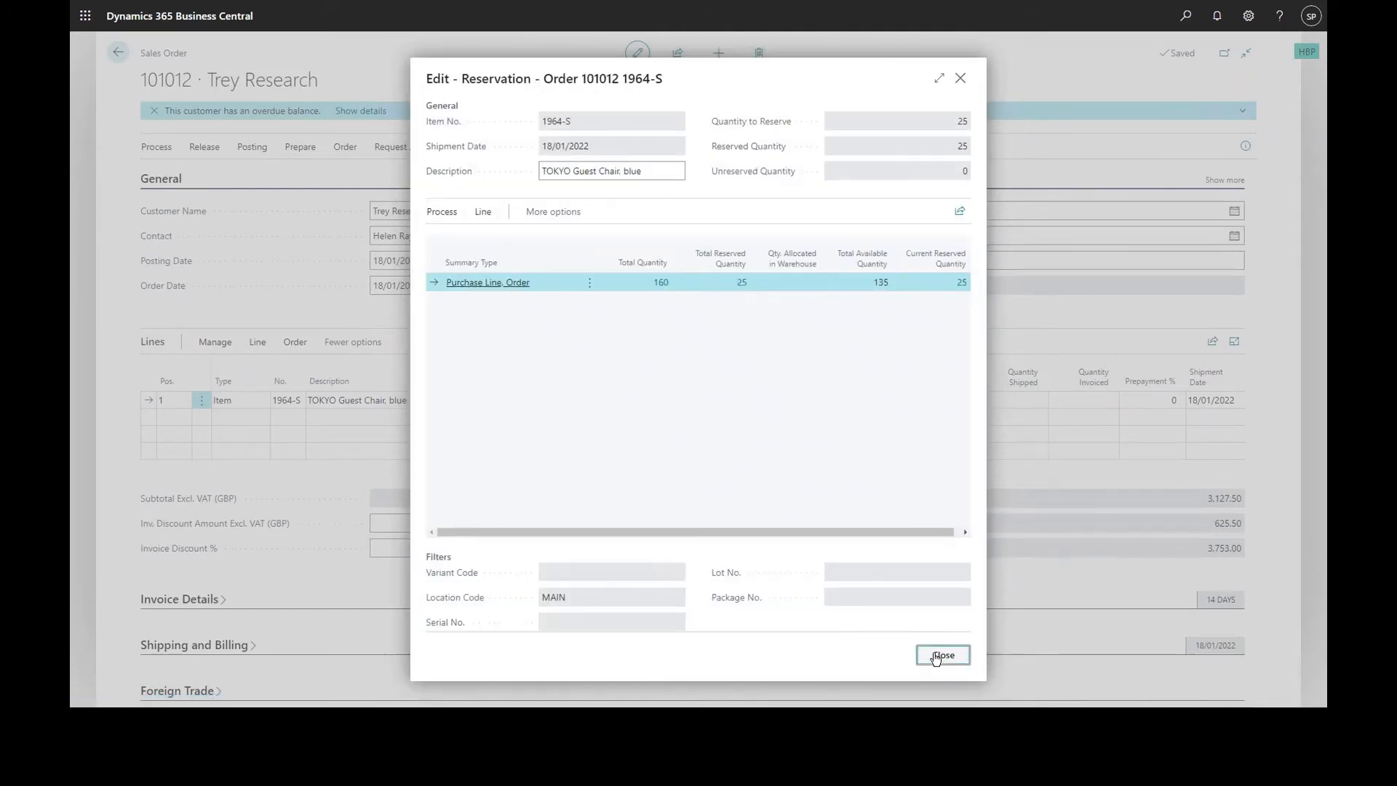
click(942, 655)
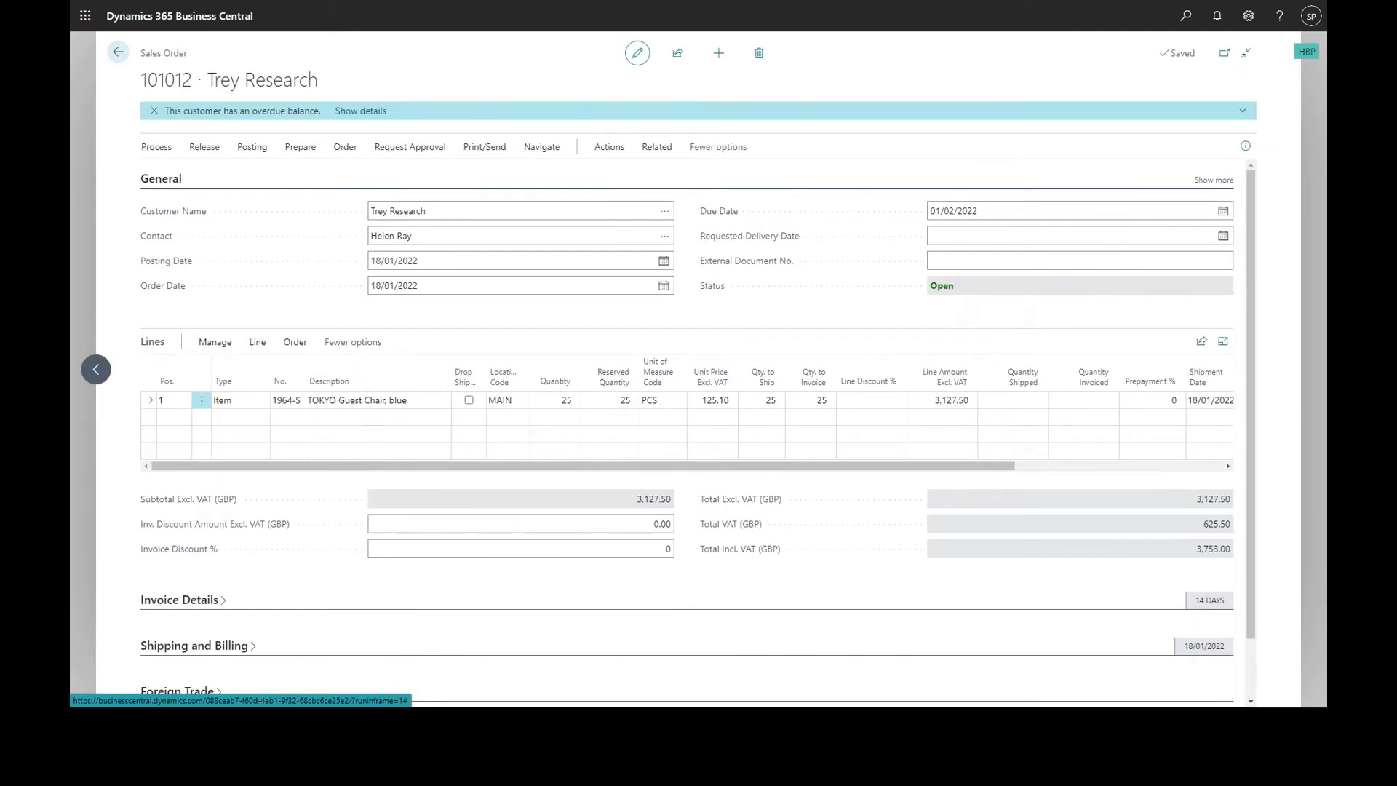
Go to purchase order 106014 and select its TOKYO Guest Chair, blue line.
click(117, 52)
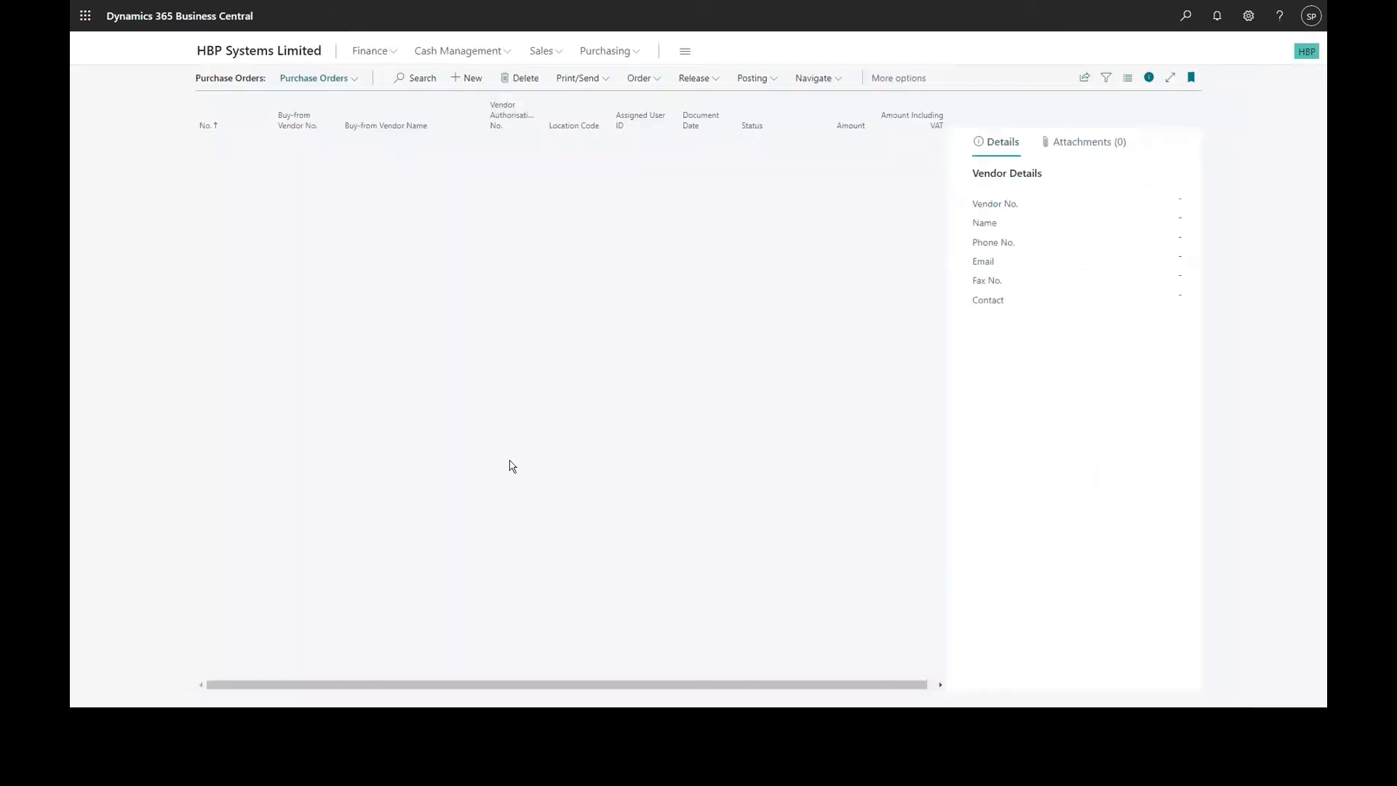
click(214, 369)
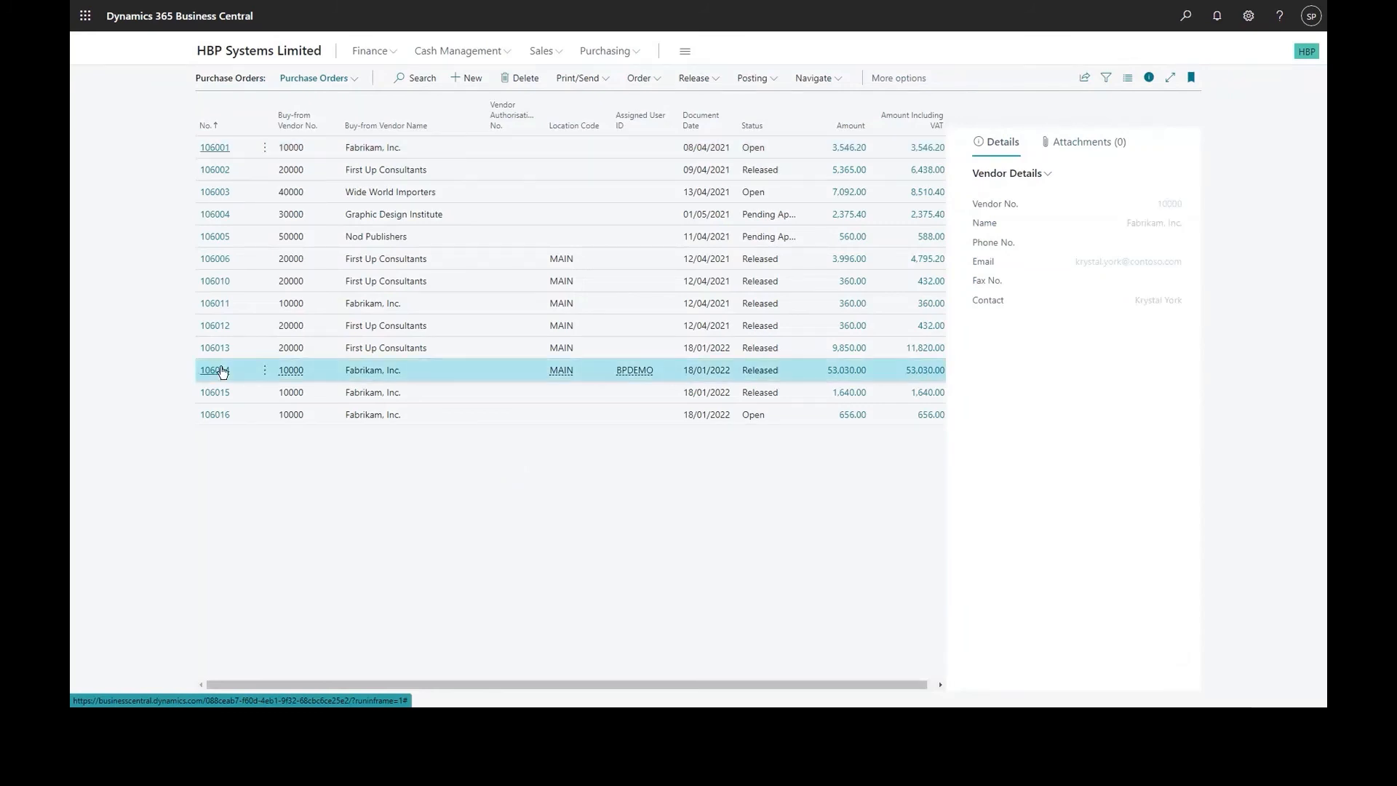
click(214, 370)
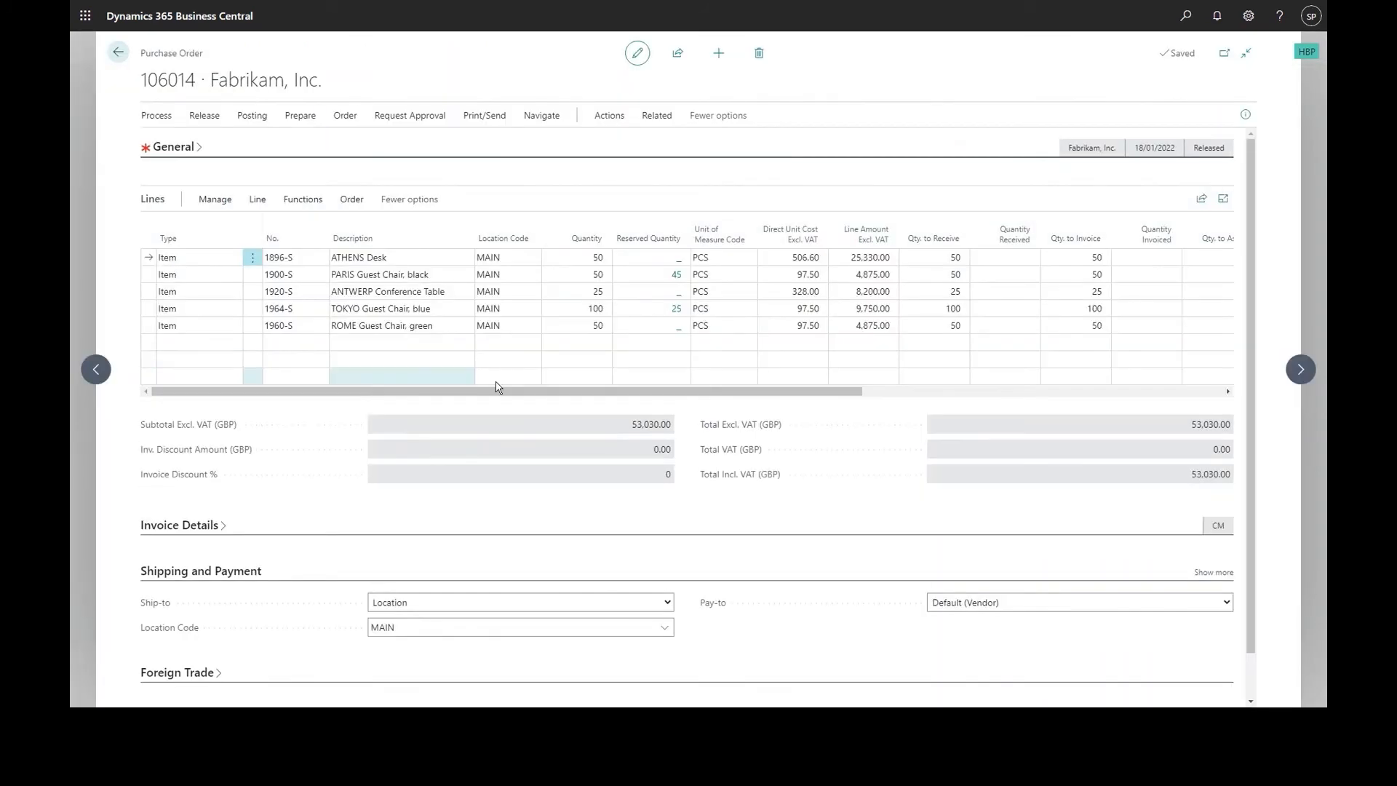
click(677, 308)
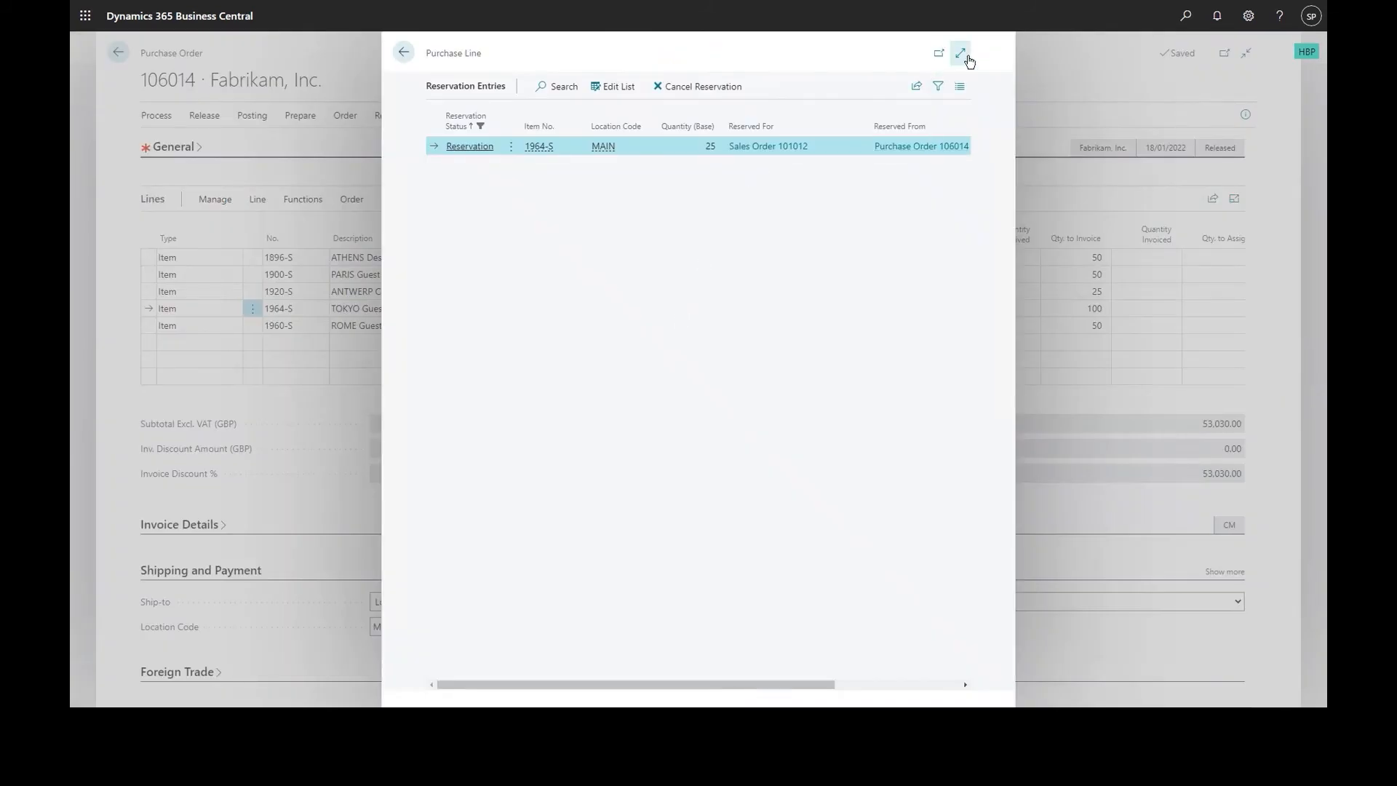
Show the purchase line's reservation entries full page, linking sales order 101012 to purchase order 106014.
click(963, 53)
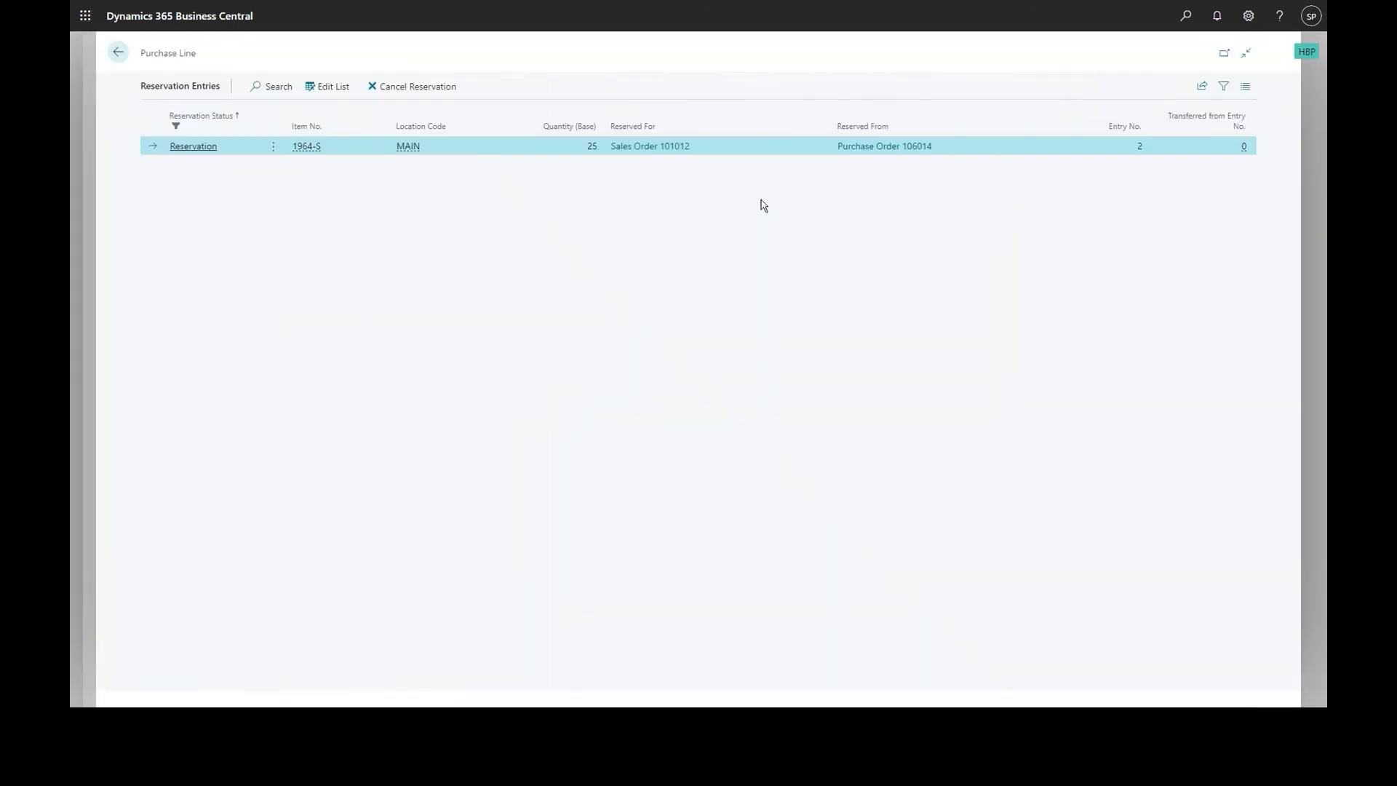